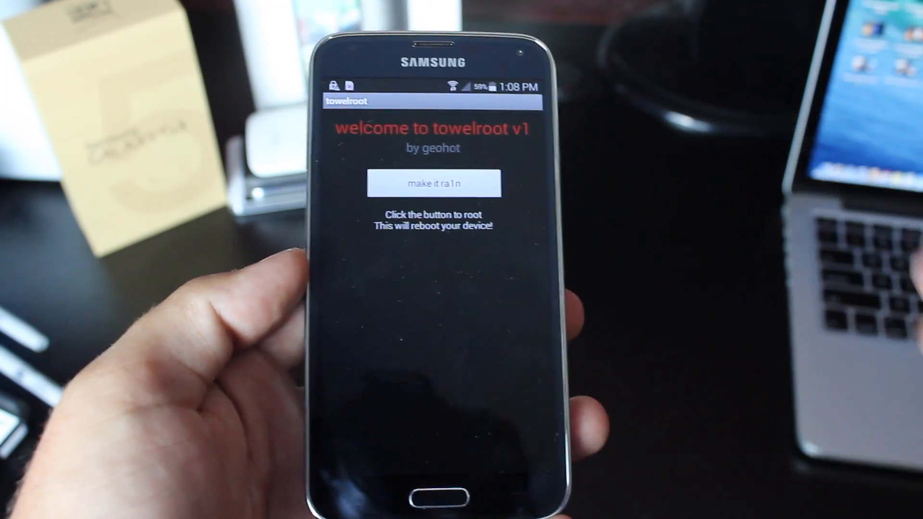
- Root the Galaxy S5 with towelroot's 'make it ra1n' button
left_click(433, 183)
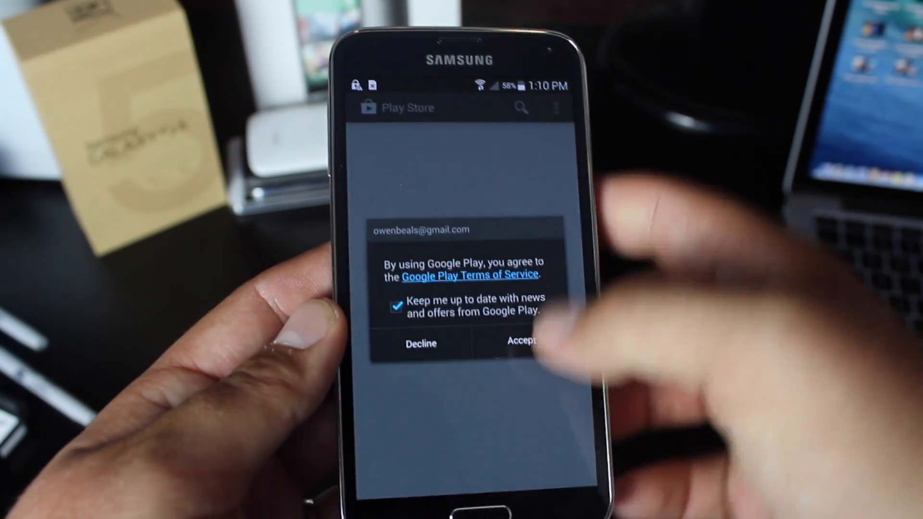
- Accept the Play Store terms and search for 'rootch' to find Root Checker
left_click(520, 343)
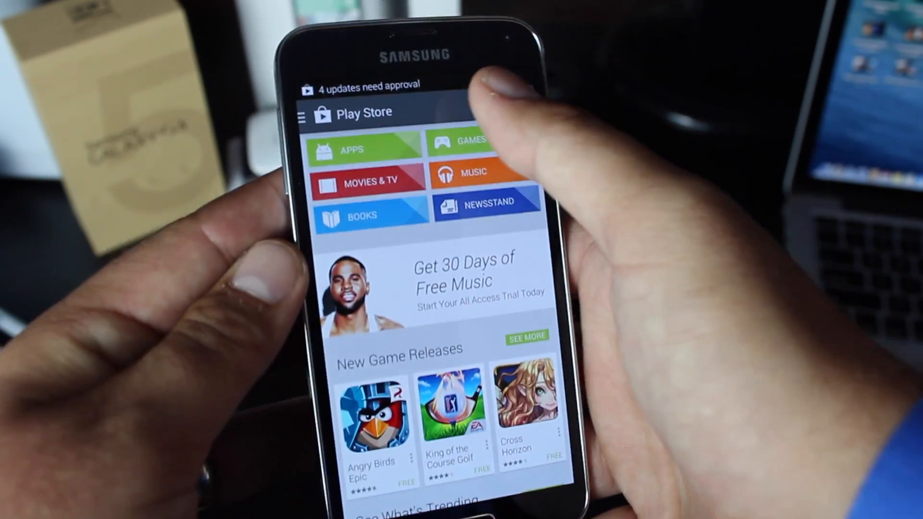
left_click(407, 121)
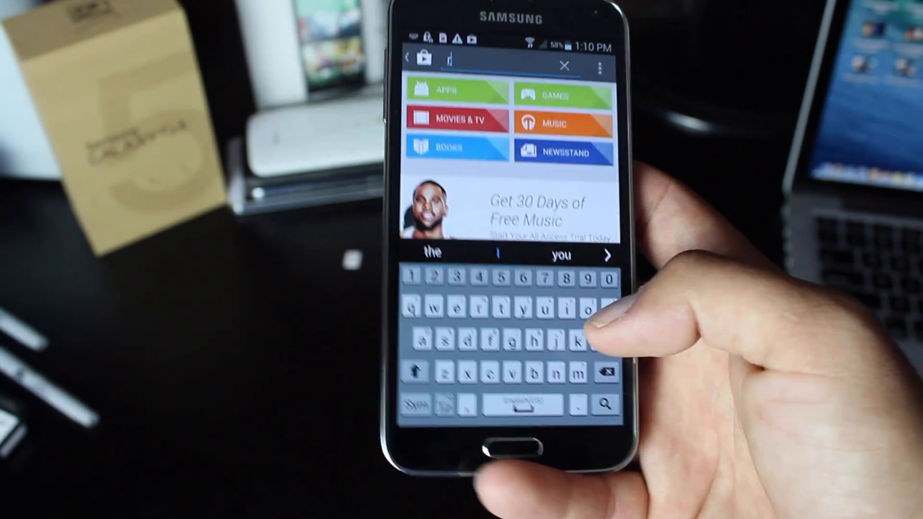
type("rootc")
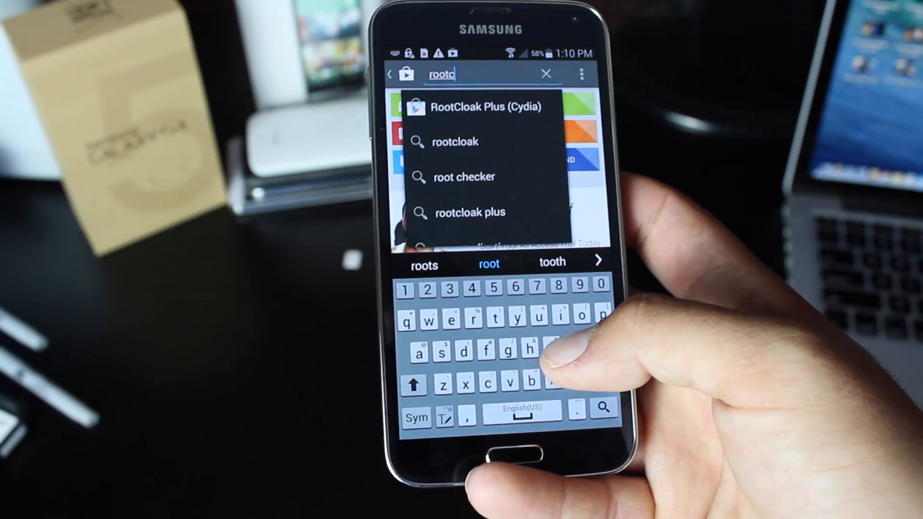
type("h")
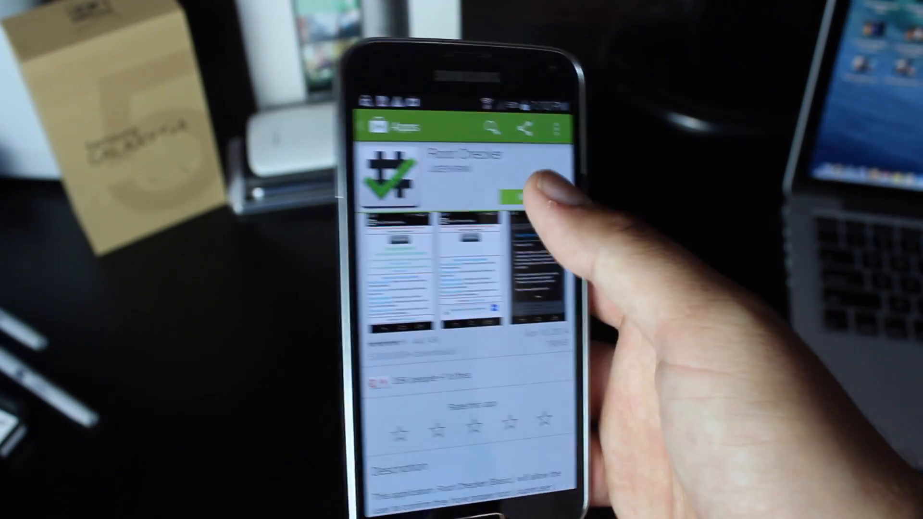
- Install Root Checker Basic and dismiss its changelog popup
left_click(518, 194)
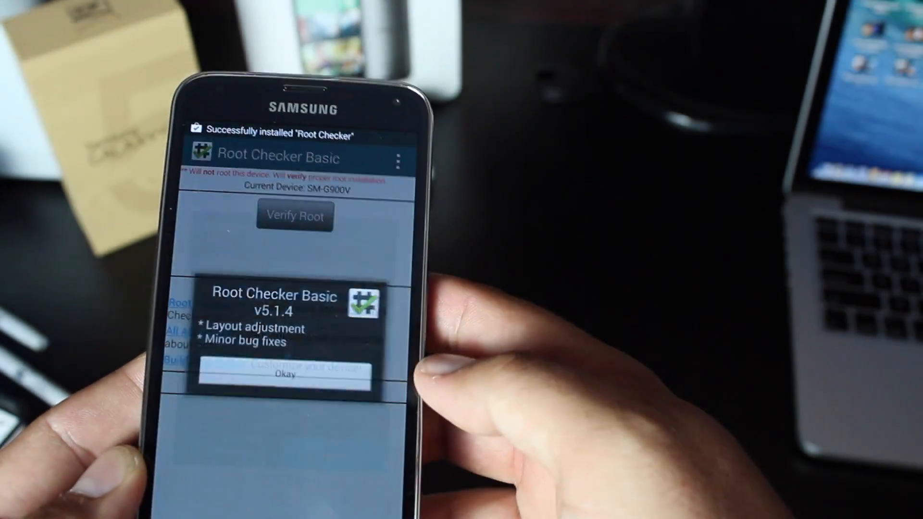
left_click(285, 375)
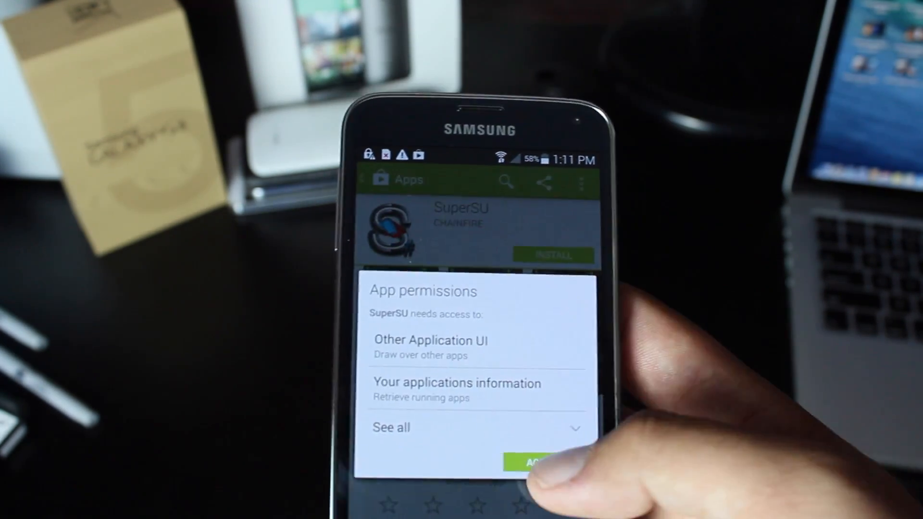
- Accept SuperSU's requested permissions to install it
left_click(535, 462)
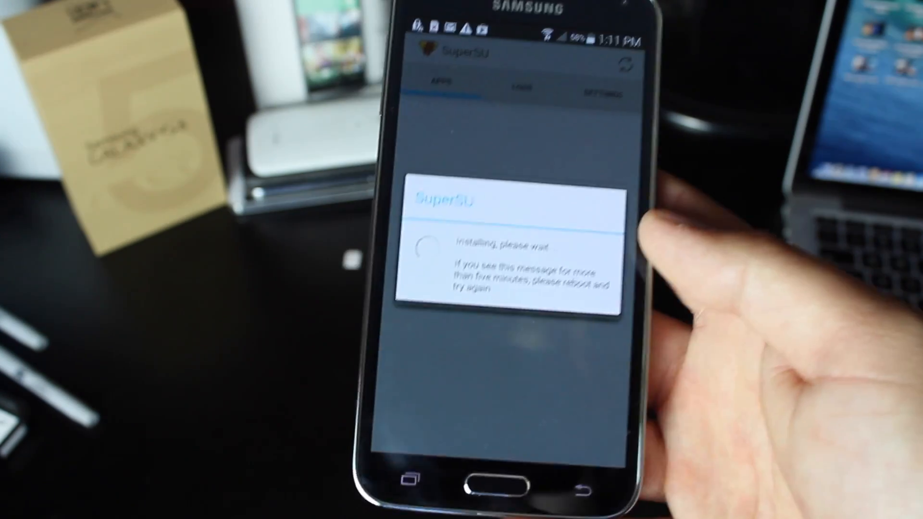